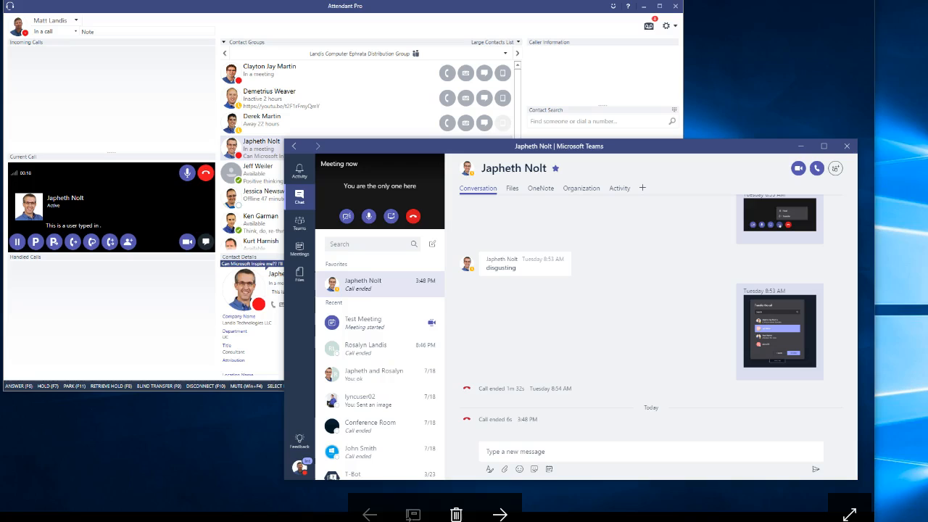
{"action": "mouse_move", "coordinate": [70, 133]}
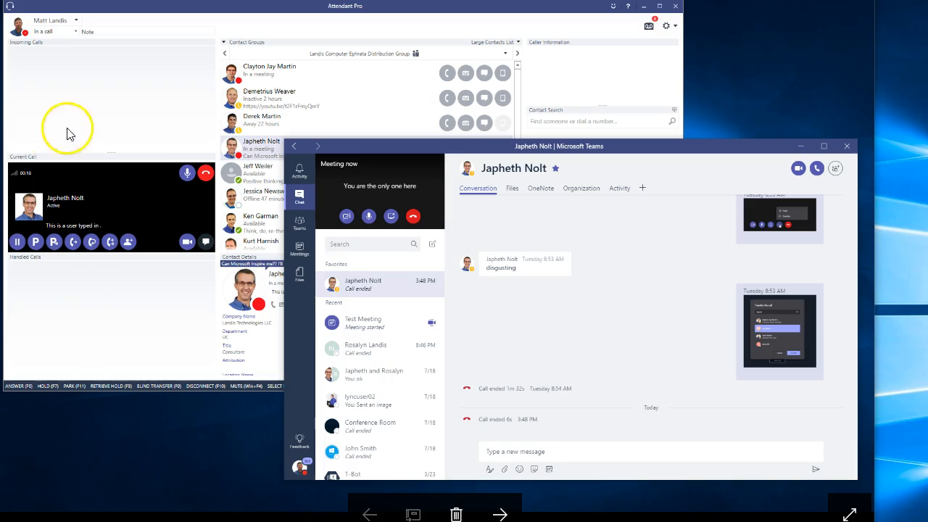
{"action": "mouse_move", "coordinate": [81, 162]}
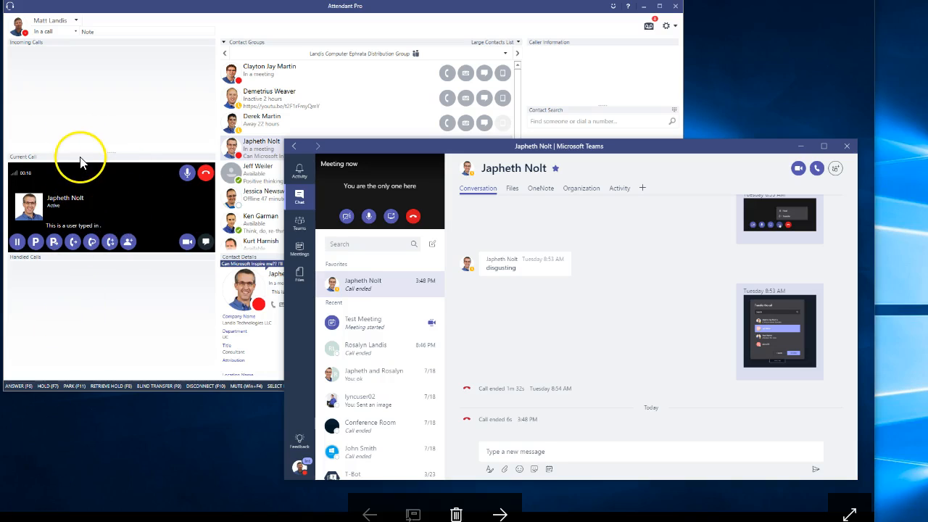
{"action": "mouse_move", "coordinate": [351, 231]}
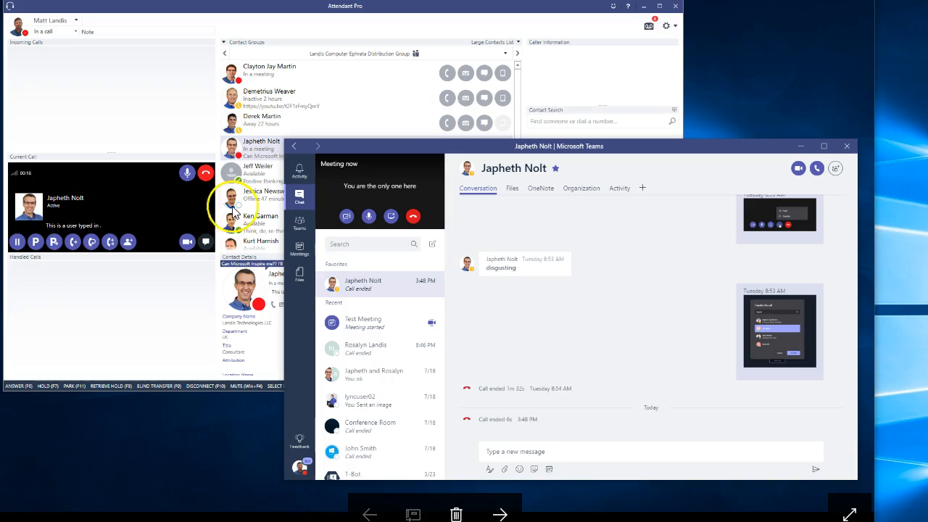
{"action": "mouse_move", "coordinate": [181, 239]}
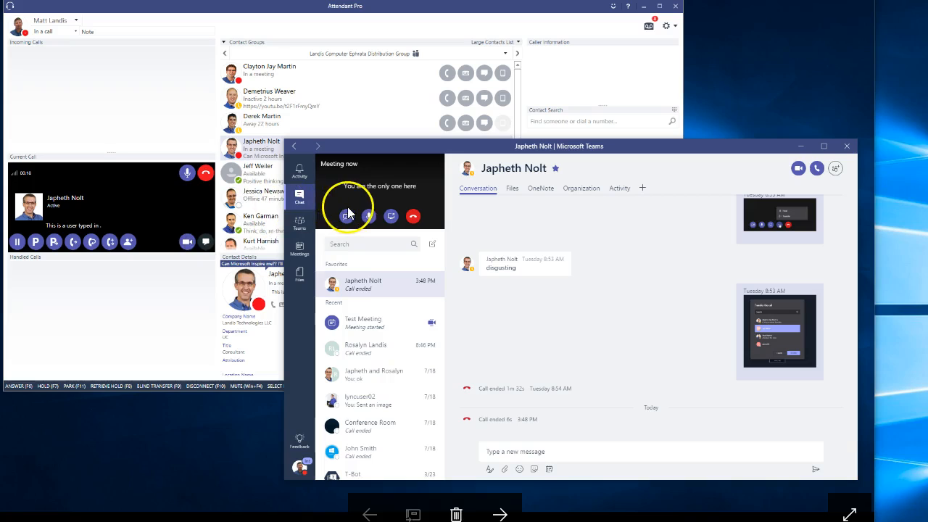
{"action": "mouse_move", "coordinate": [311, 210]}
{"action": "type", "text": "CRM note.."}
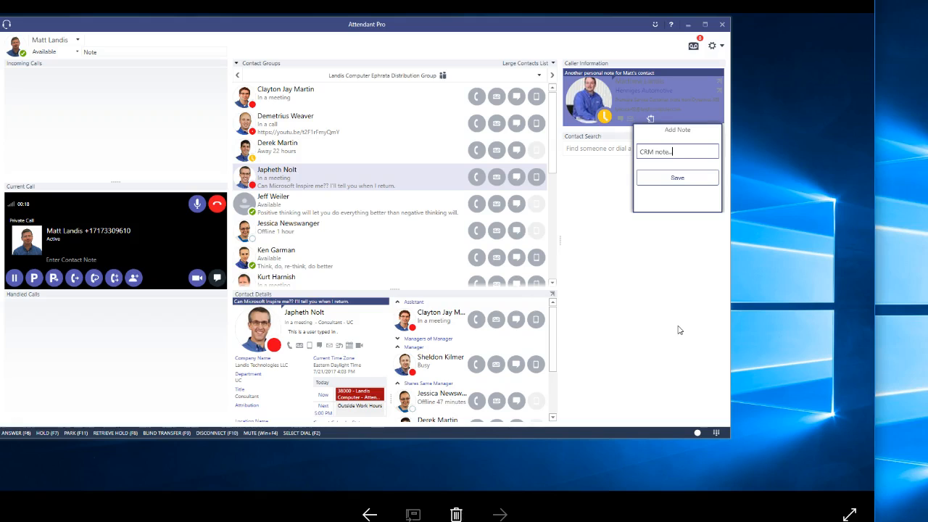
{"action": "mouse_move", "coordinate": [636, 168]}
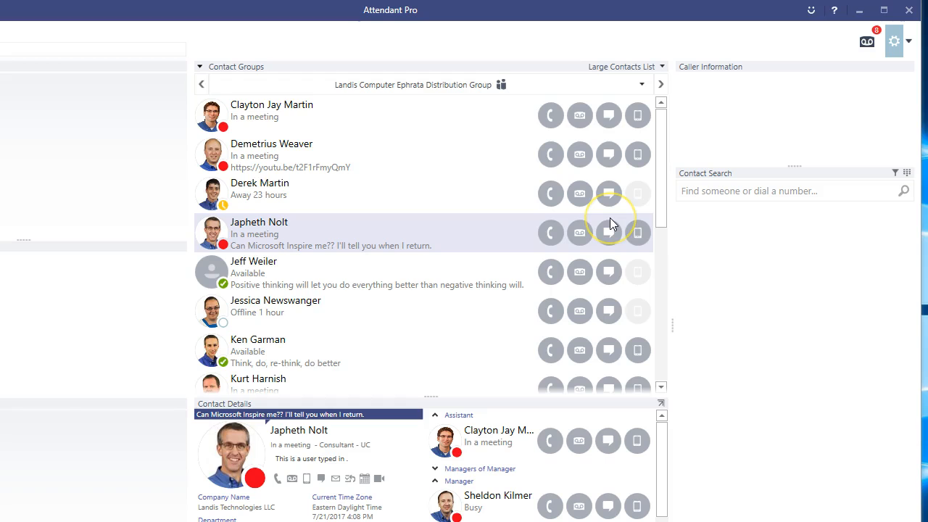
Set User Interface to Microsoft Teams on the General options and close Options.
{"action": "left_click", "coordinate": [894, 41]}
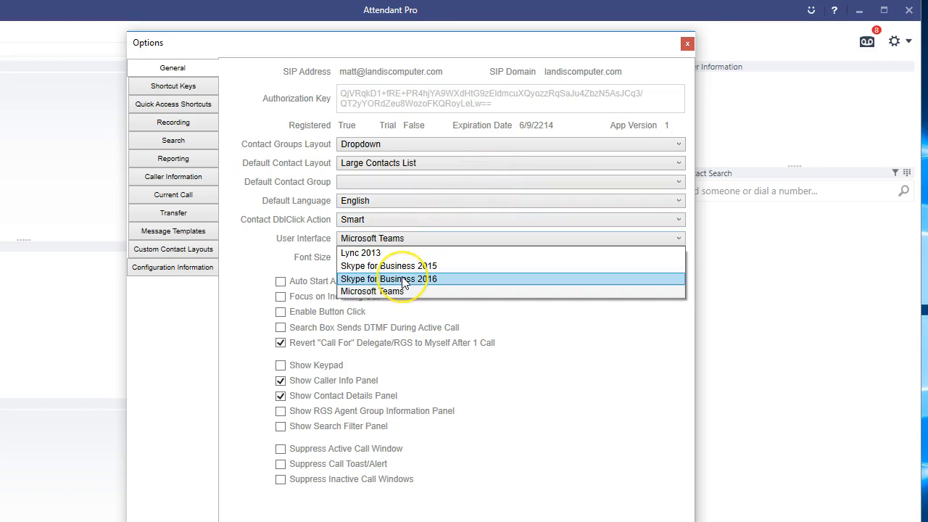
{"action": "mouse_move", "coordinate": [403, 281]}
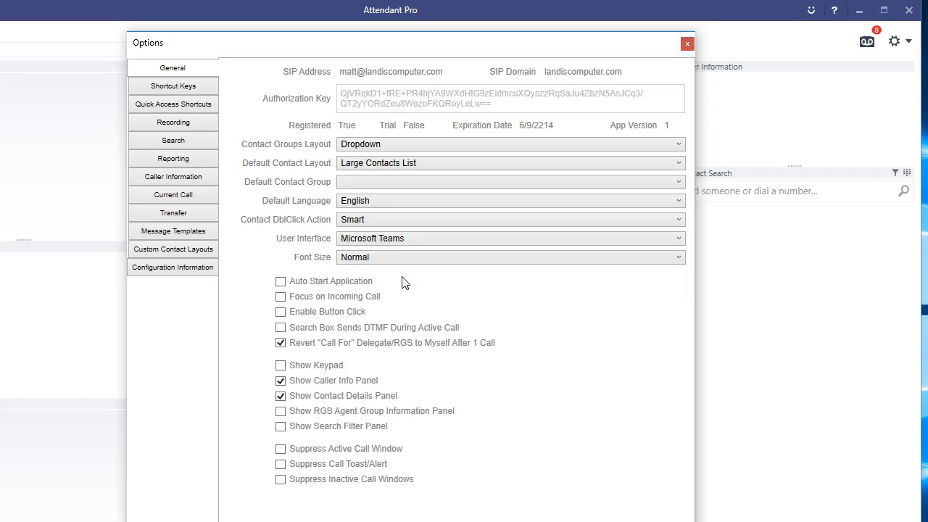
{"action": "left_click", "coordinate": [688, 43]}
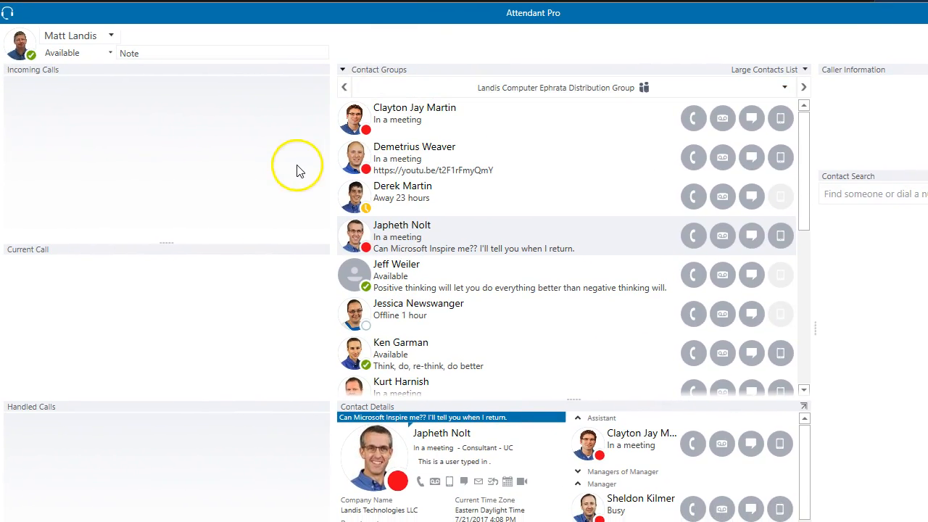
{"action": "mouse_move", "coordinate": [284, 194]}
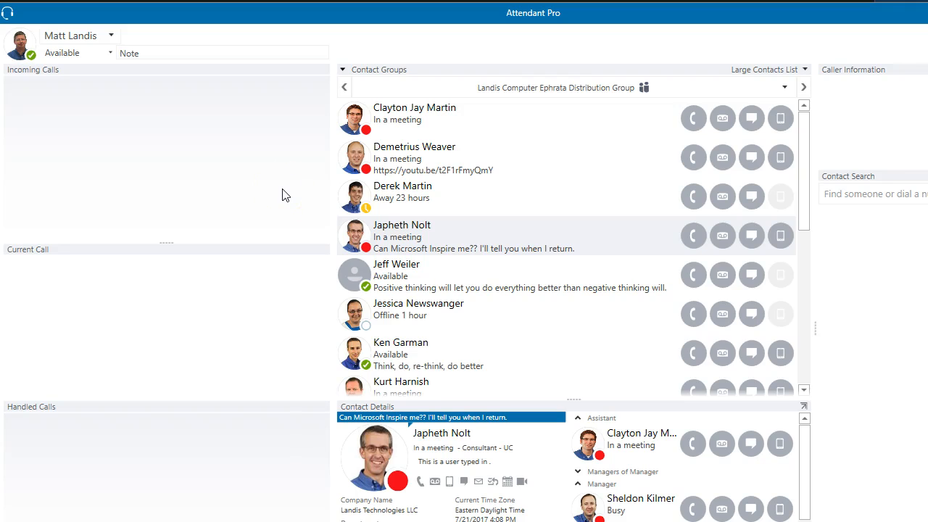